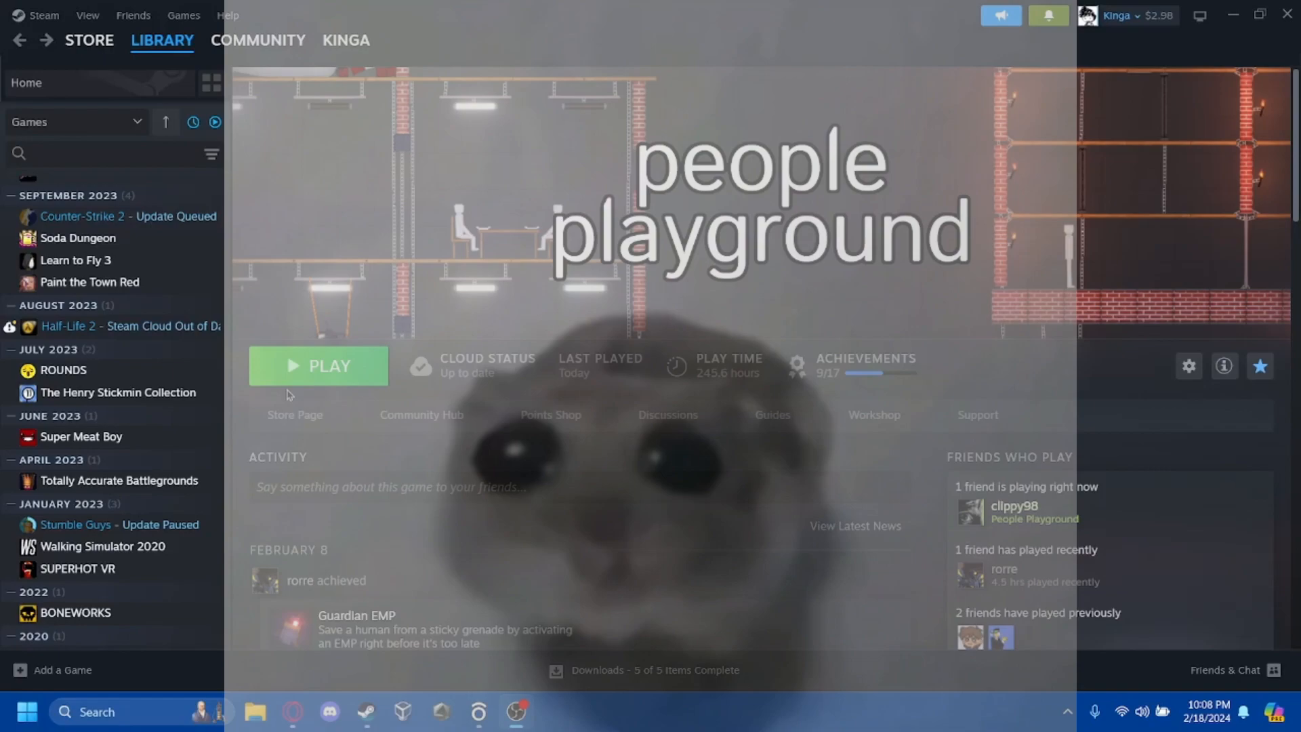
Launch People Playground from its Steam library page so the sandbox loads with a standing ragdoll.
left_click(317, 365)
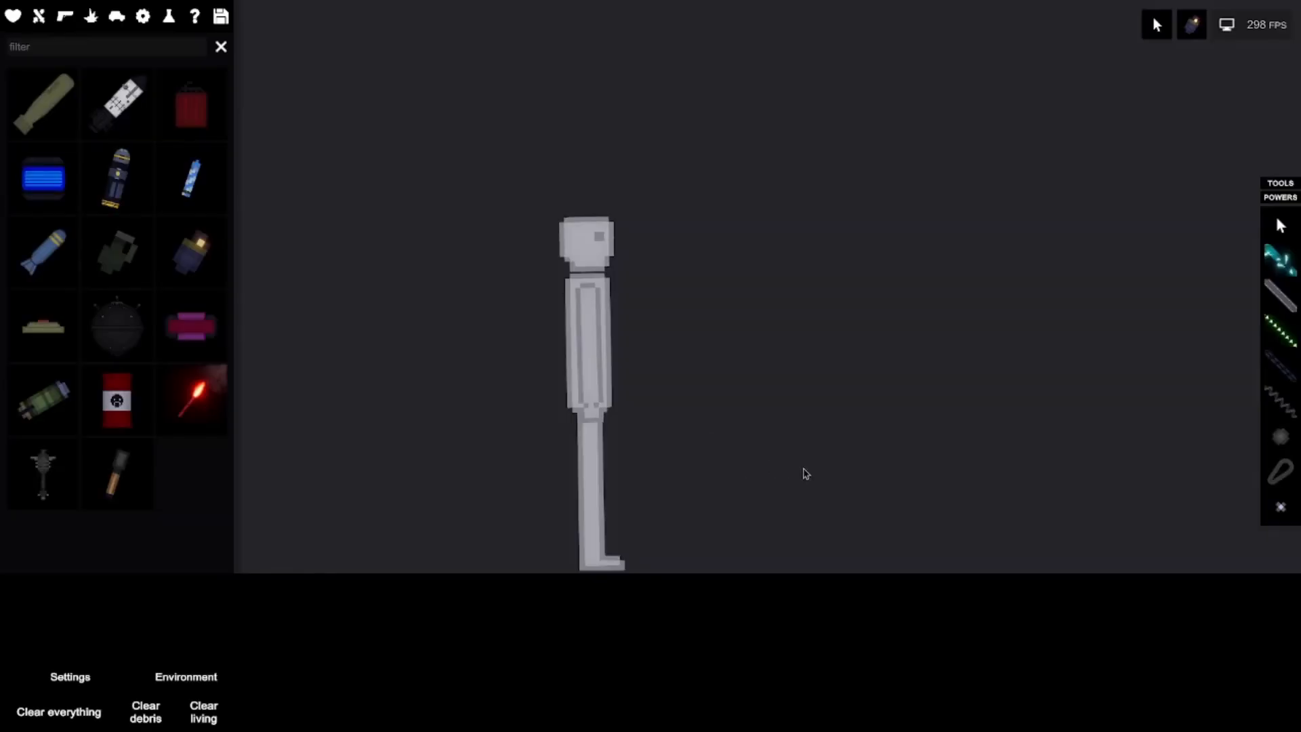